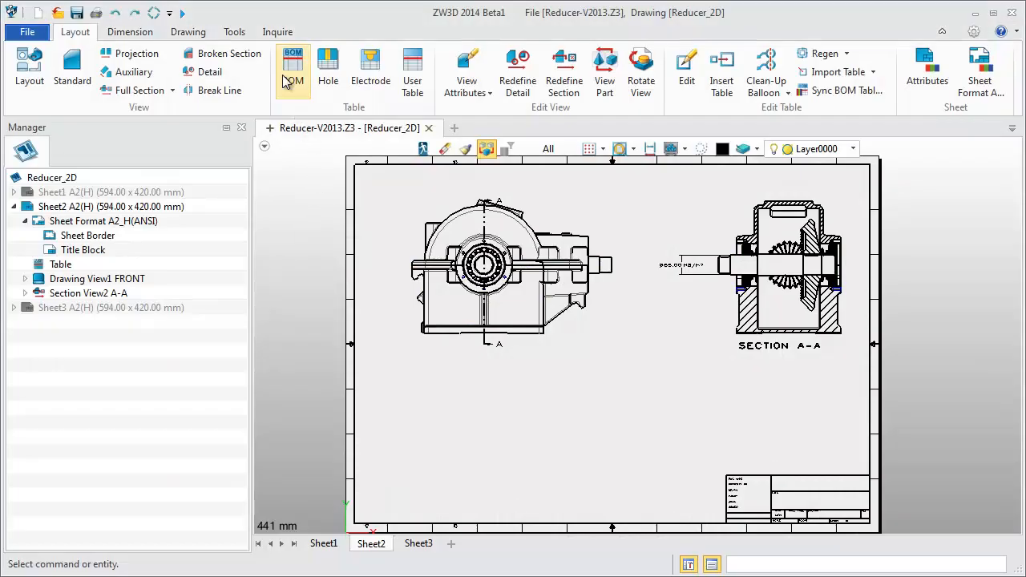
# Step: Create a BOM table of the reducer's ten parts placed on the sheet below the front view
pyautogui.click(292, 68)
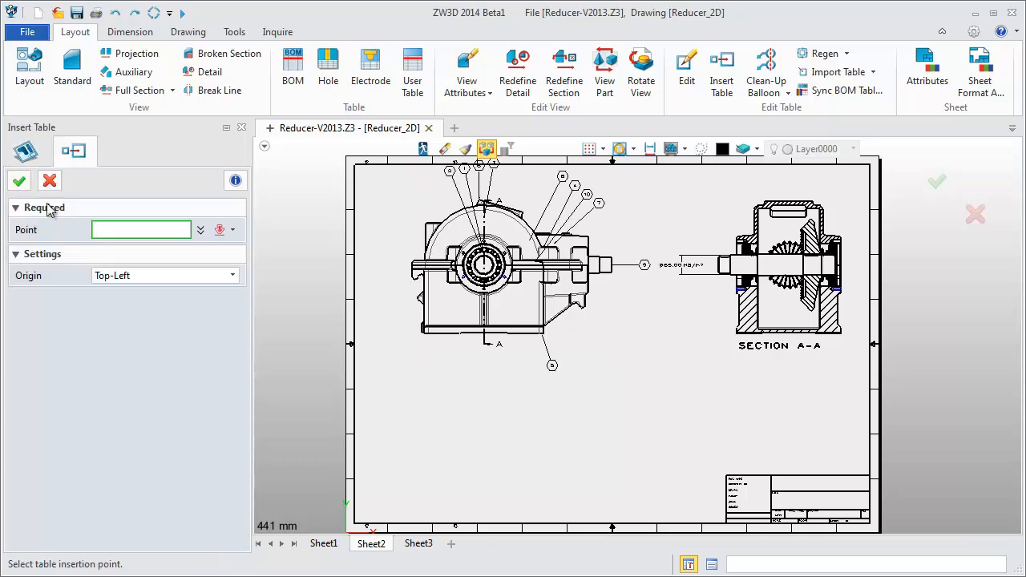
pyautogui.click(377, 399)
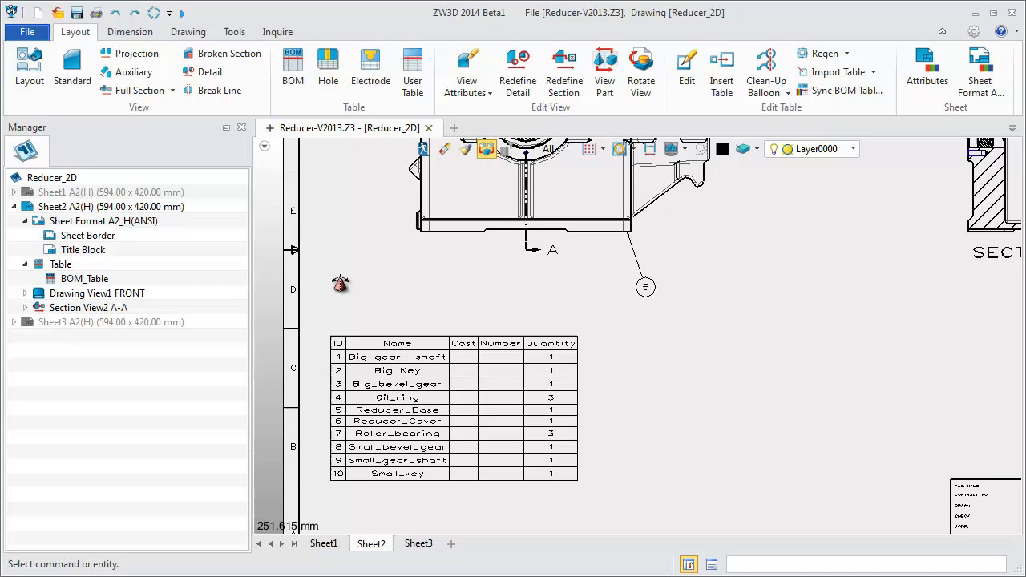
pyautogui.scroll(-3)
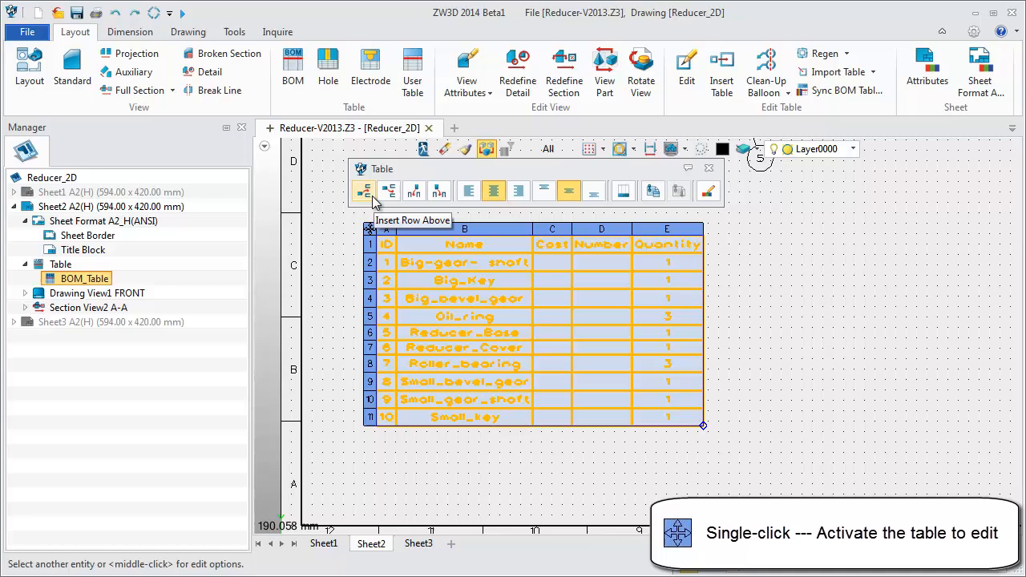
pyautogui.moveTo(389, 190)
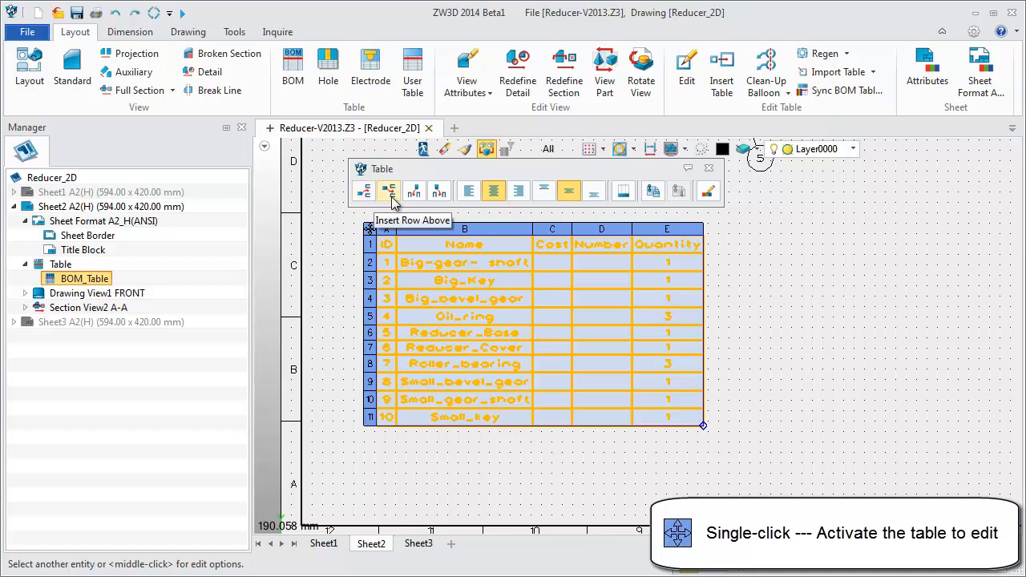
# Step: Edit the table layout so it shows ID, Name, Quantity and End Date, with Cost and Number removed
pyautogui.click(389, 191)
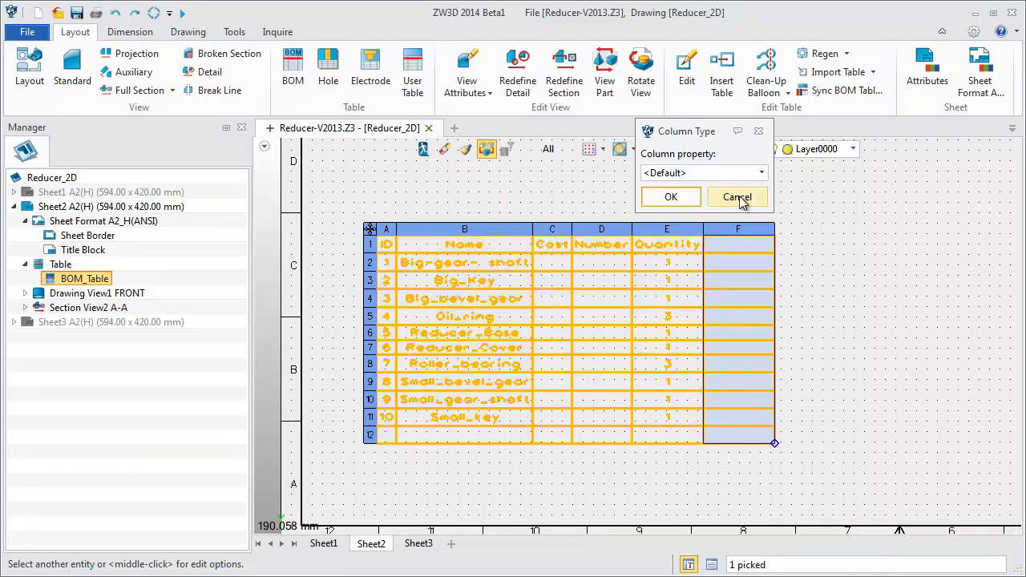
pyautogui.click(760, 172)
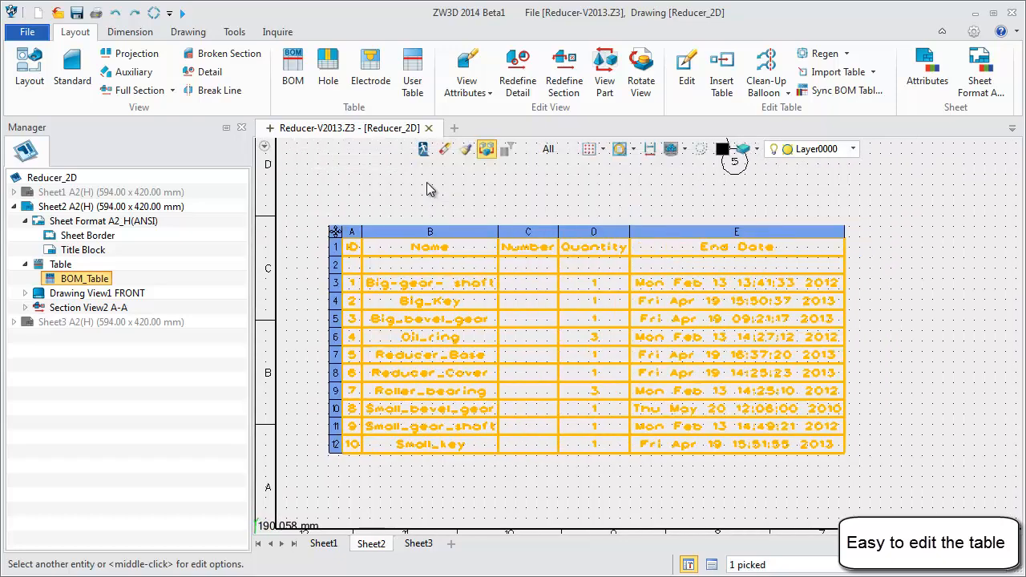
pyautogui.click(527, 232)
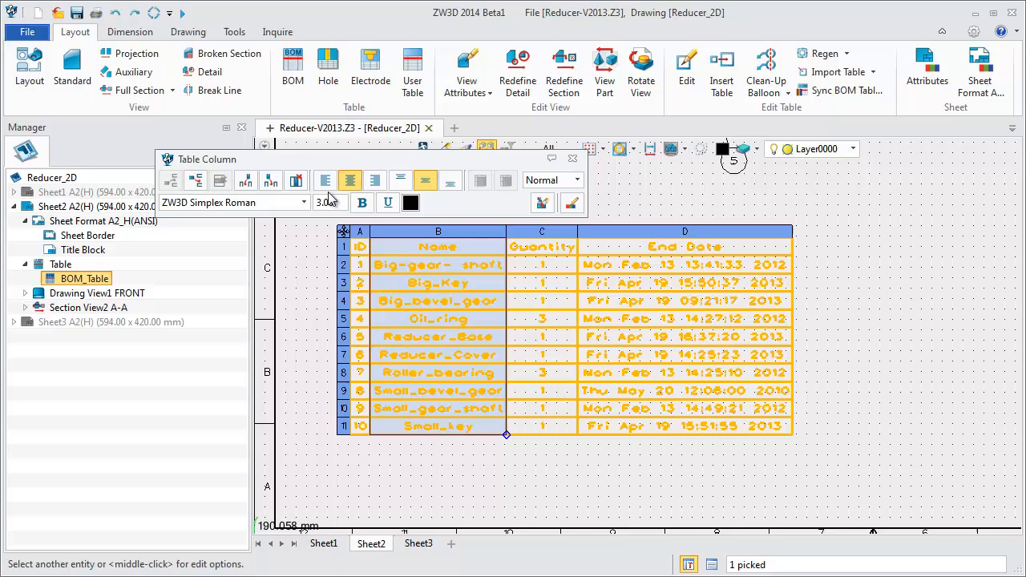
# Step: Left-align the part names in column B and keep the Name header cell centred
pyautogui.click(325, 179)
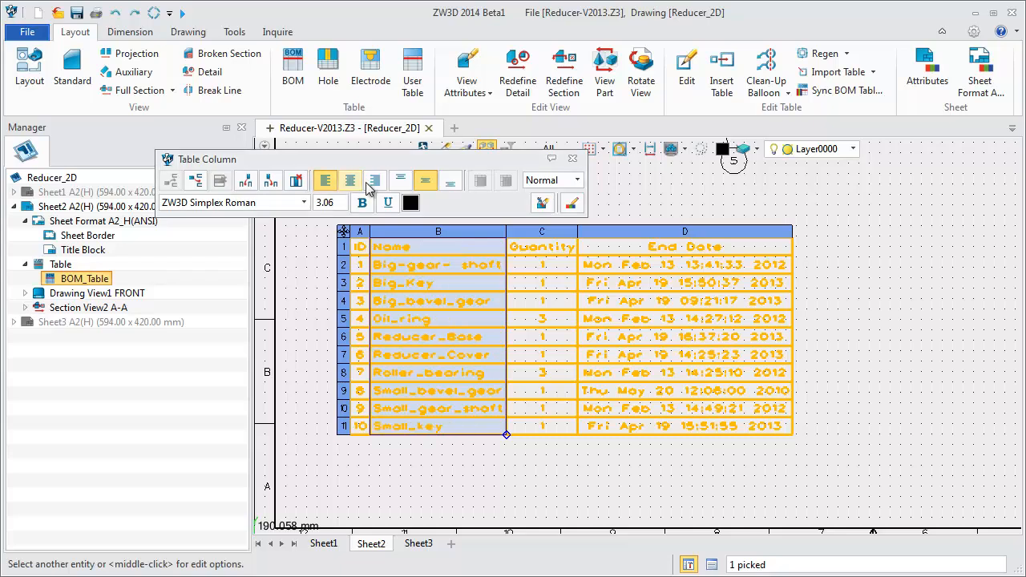
pyautogui.click(325, 181)
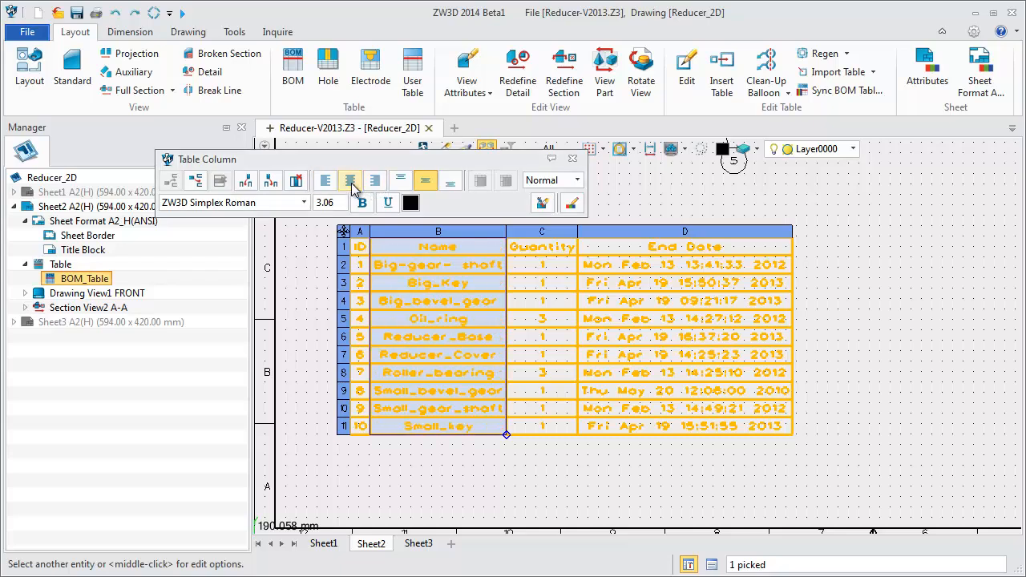
pyautogui.click(438, 246)
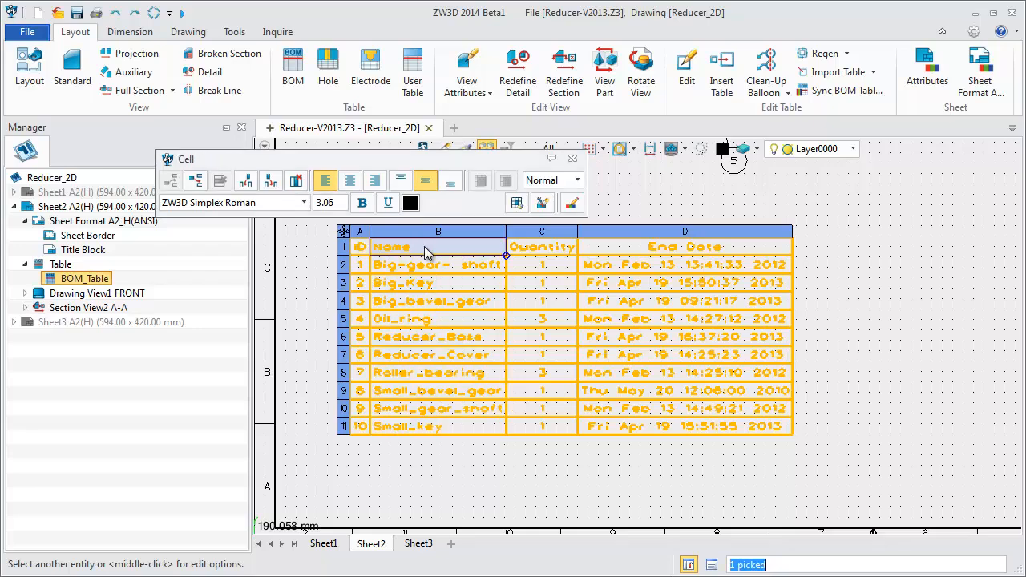
pyautogui.click(351, 179)
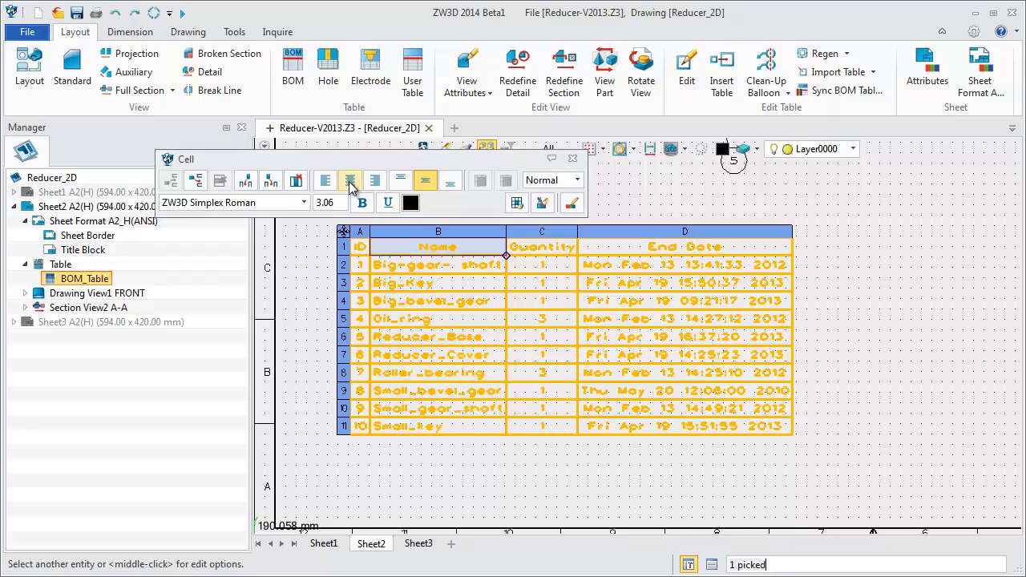
pyautogui.moveTo(351, 179)
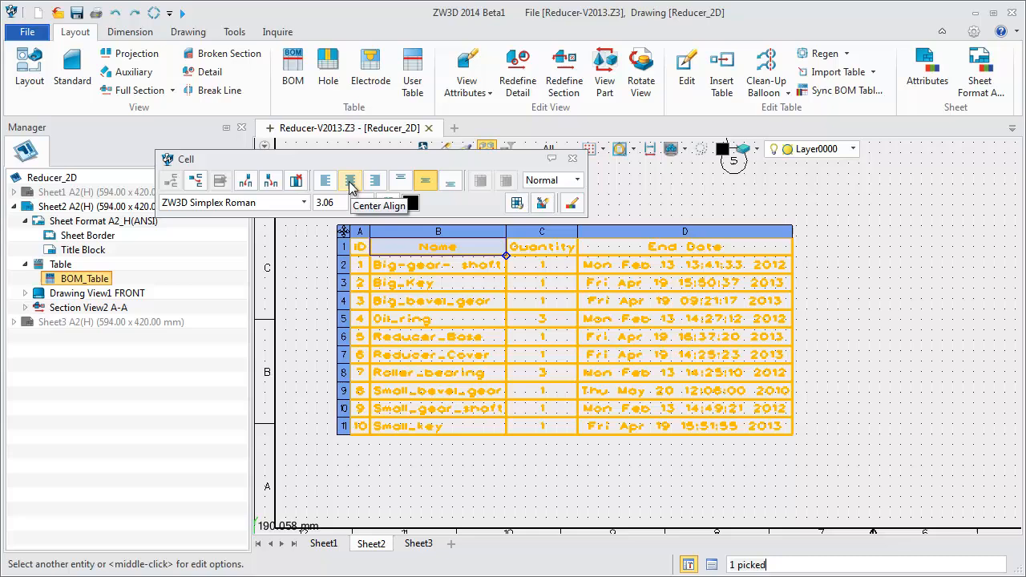
pyautogui.click(573, 158)
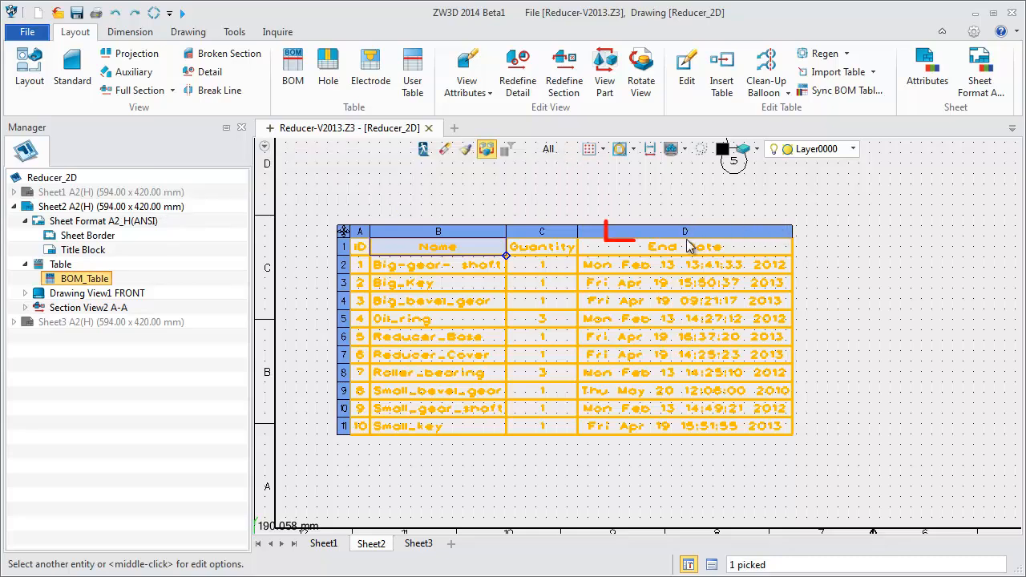
# Step: Set column D's property to Description instead of End Date
pyautogui.doubleClick(685, 246)
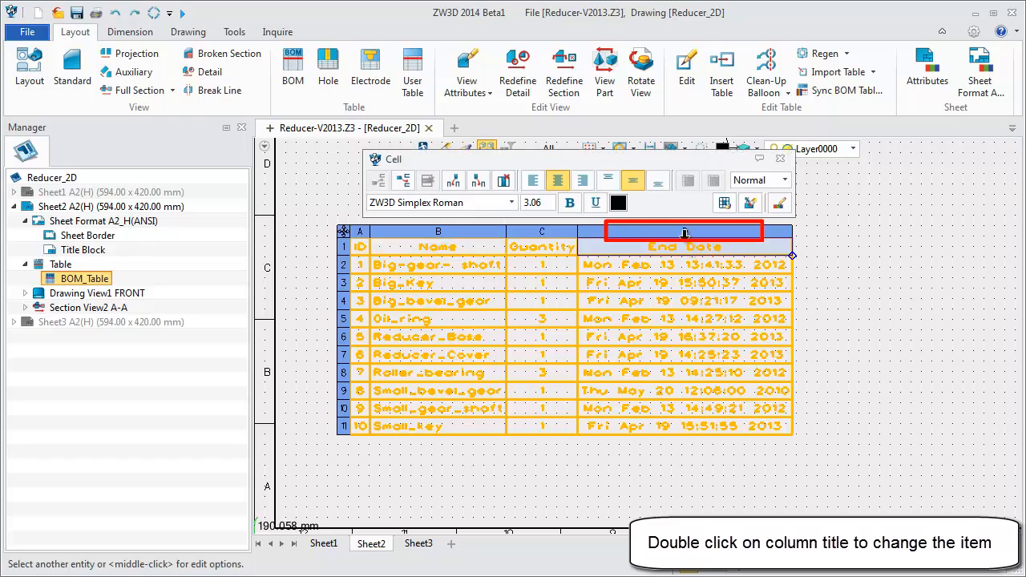
pyautogui.doubleClick(684, 231)
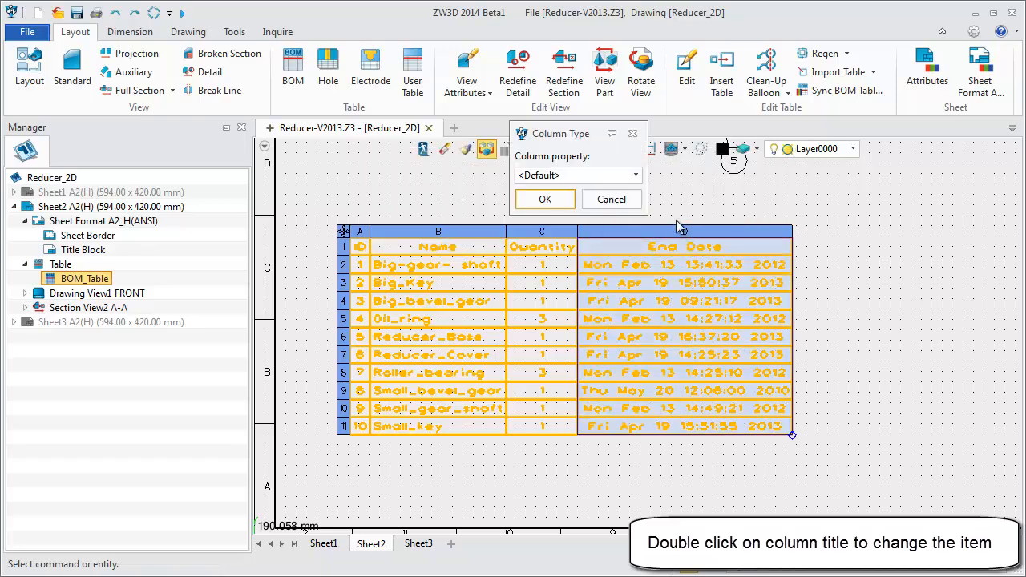
pyautogui.click(636, 175)
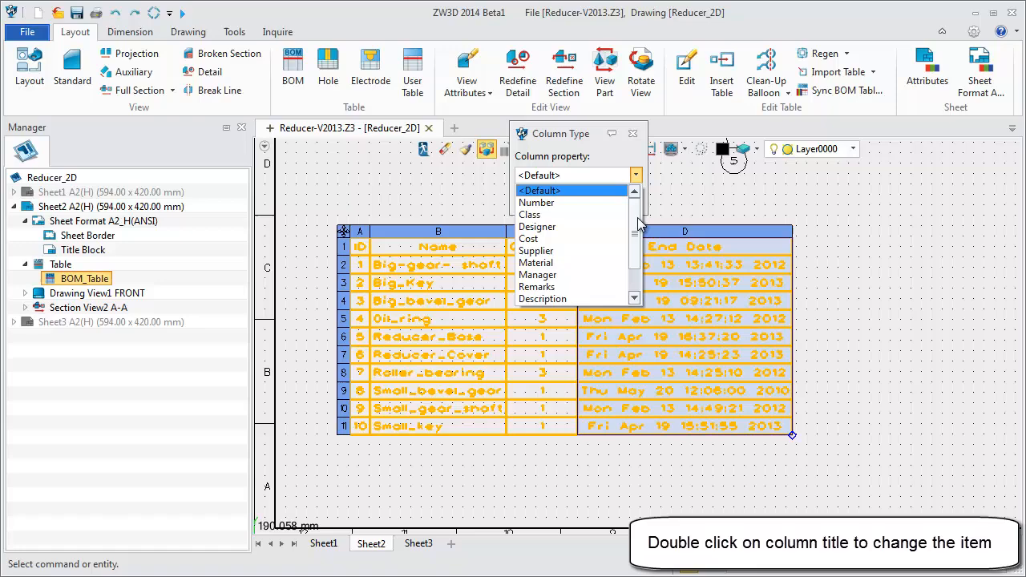
pyautogui.click(543, 298)
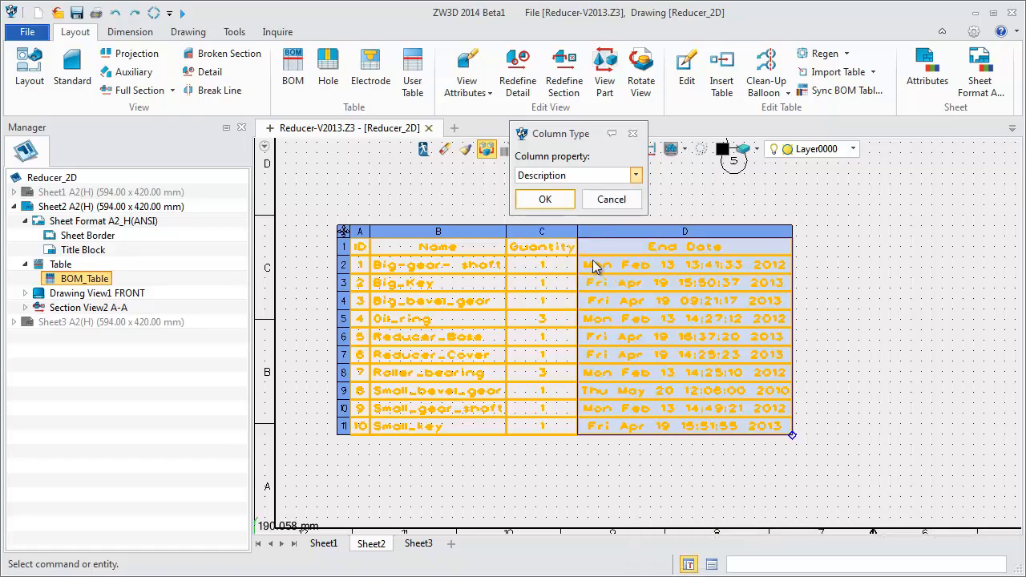
pyautogui.click(544, 199)
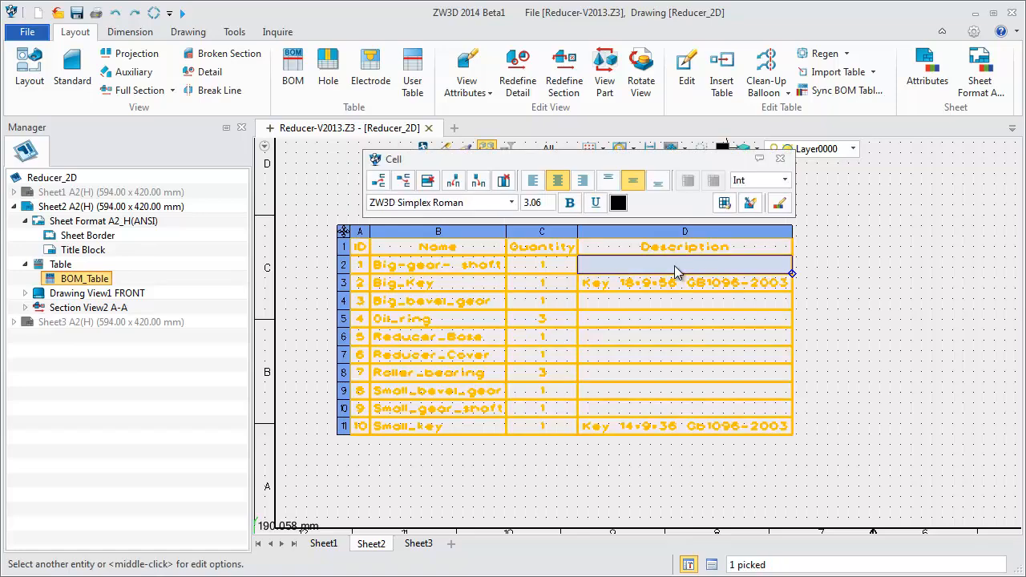
pyautogui.moveTo(681, 276)
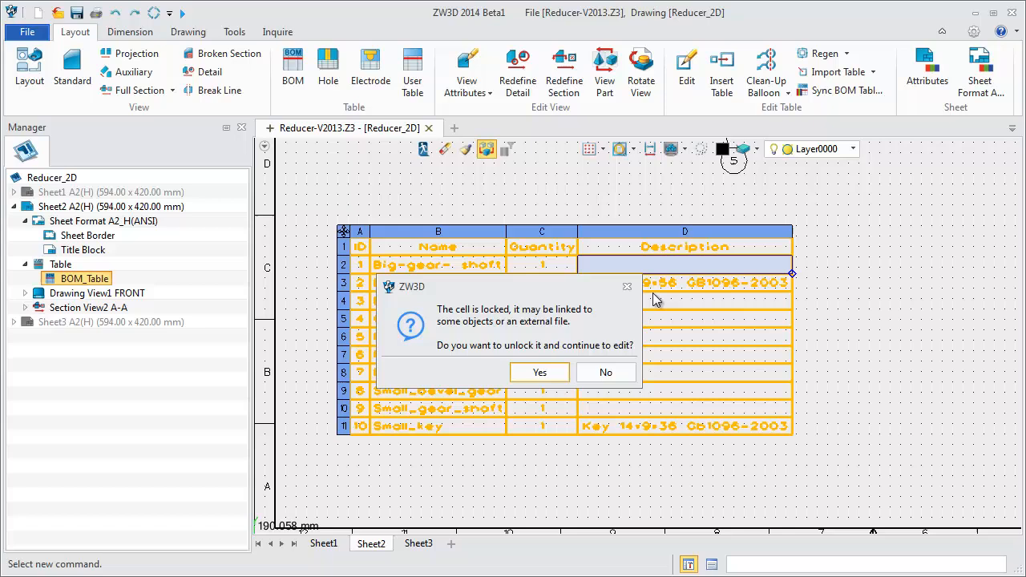
# Step: Enter Shaft for Big-gear- shaft and Bearing for Roller_bearing, unlocking the locked cell
pyautogui.click(539, 372)
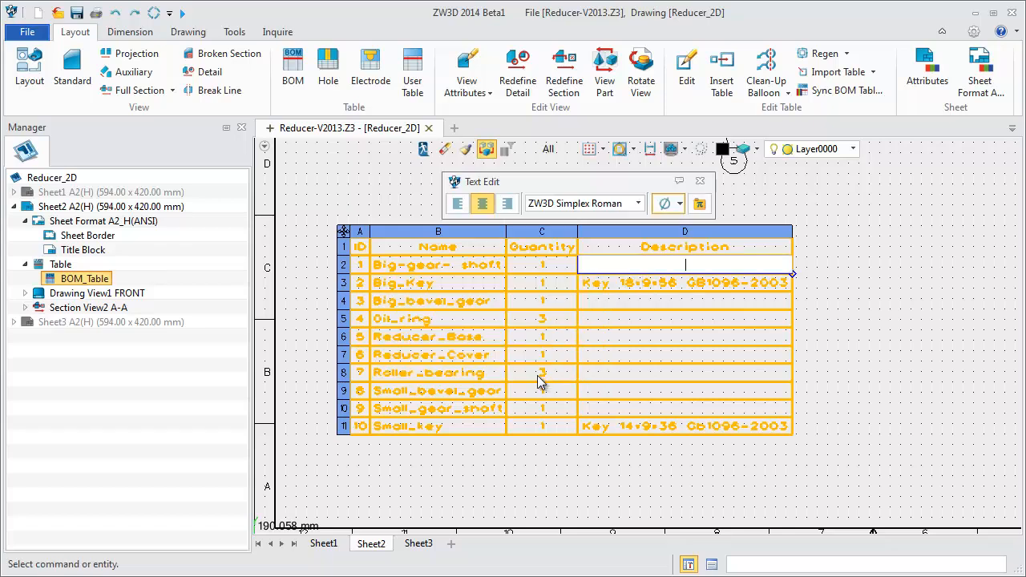
pyautogui.write('S')
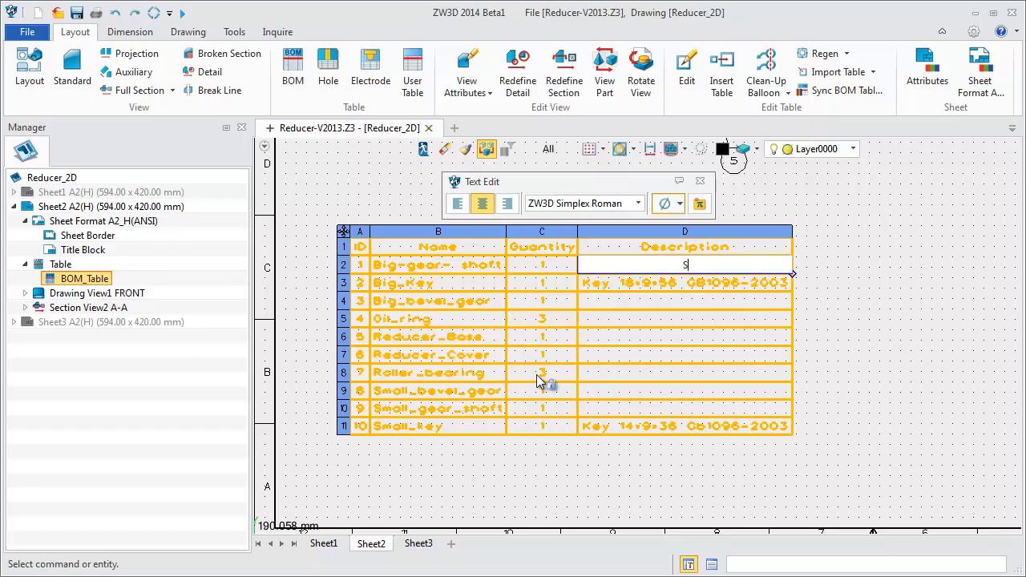
pyautogui.write('haft')
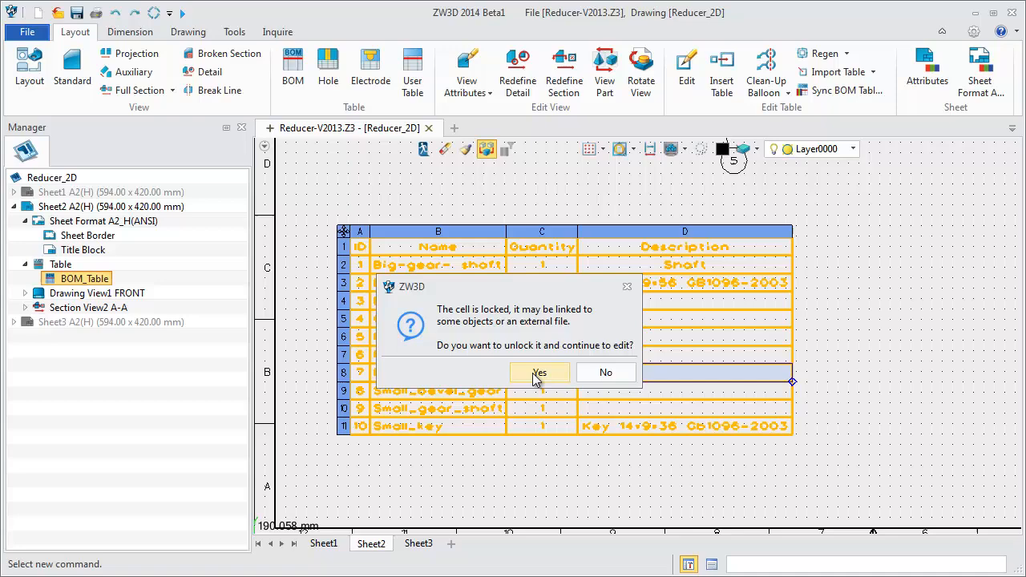
pyautogui.click(539, 372)
pyautogui.write('Bearing')
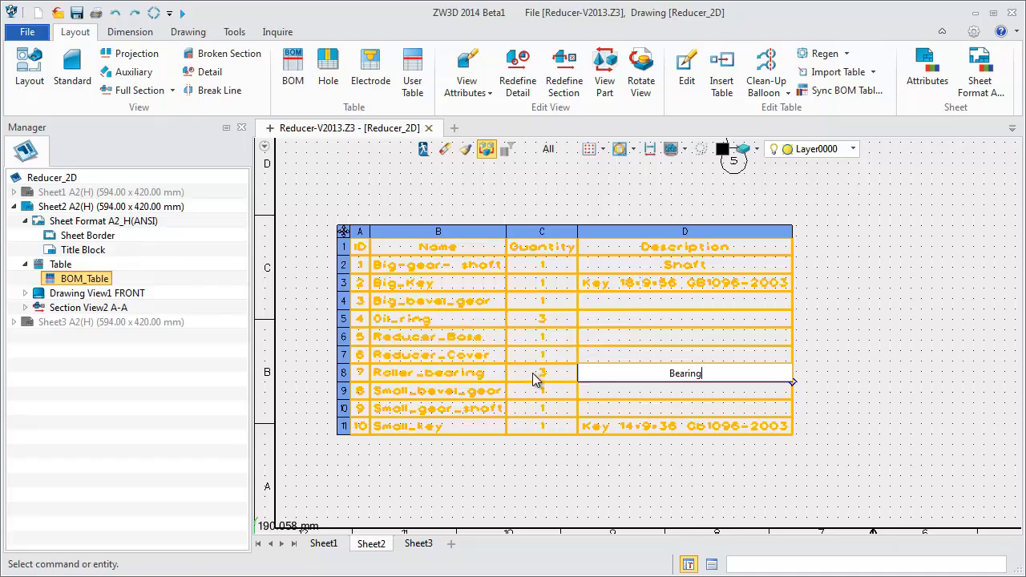
pyautogui.doubleClick(684, 372)
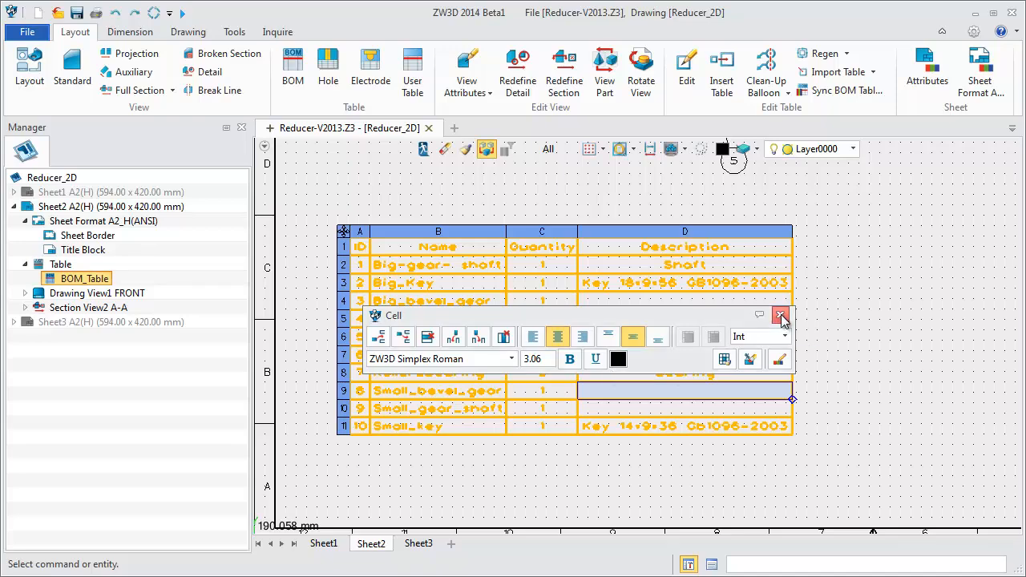
pyautogui.click(779, 315)
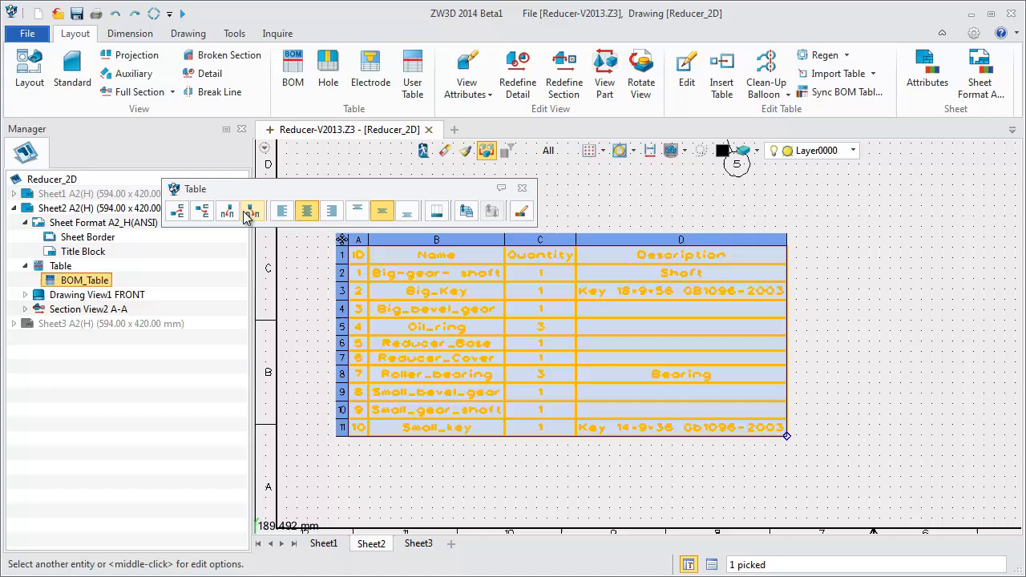
# Step: Insert a new right-hand column with the Material property, listing 45# Steel, 40Cr, Q235, HT200, GCr15
pyautogui.click(252, 211)
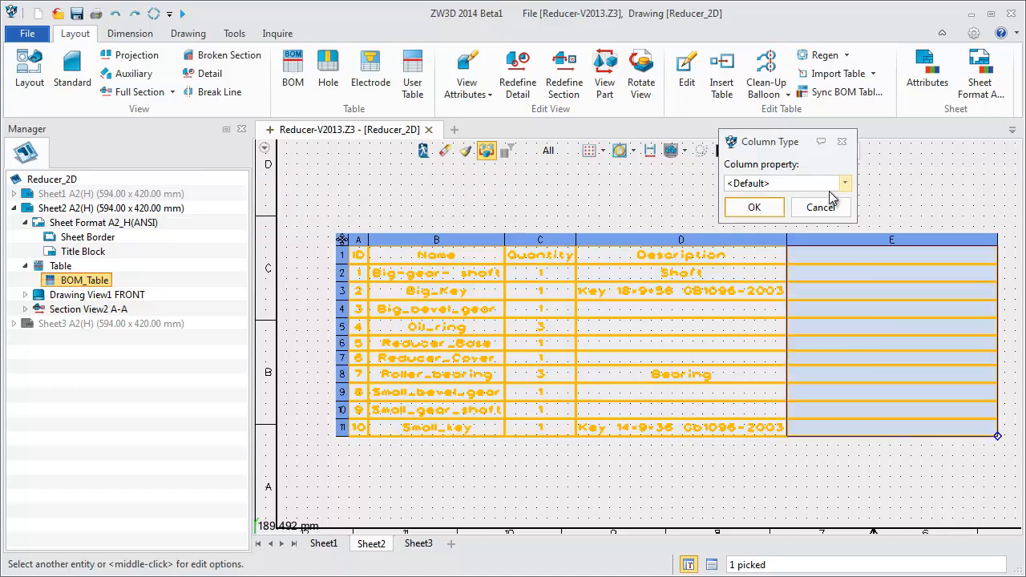
pyautogui.click(844, 182)
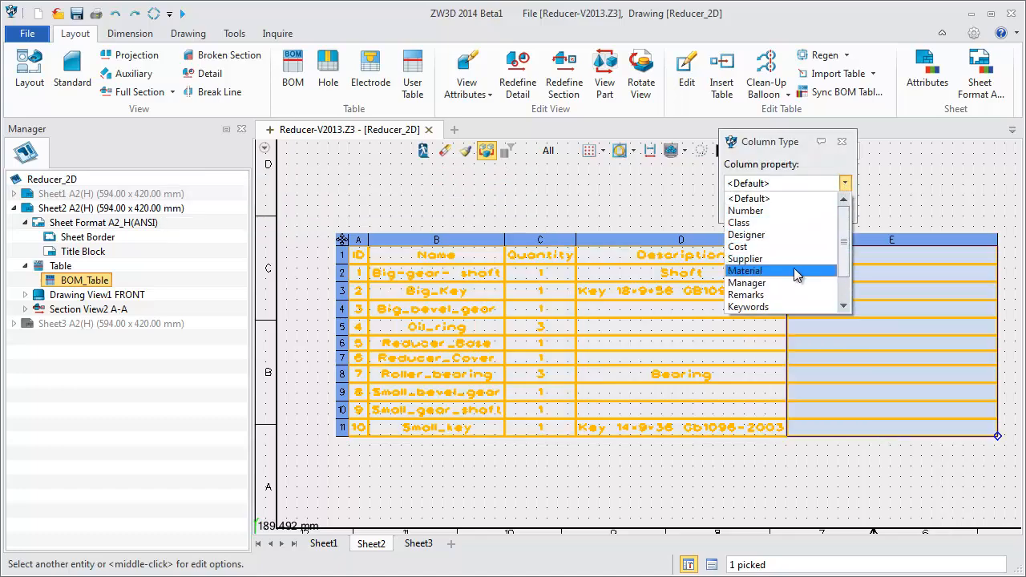
pyautogui.click(745, 270)
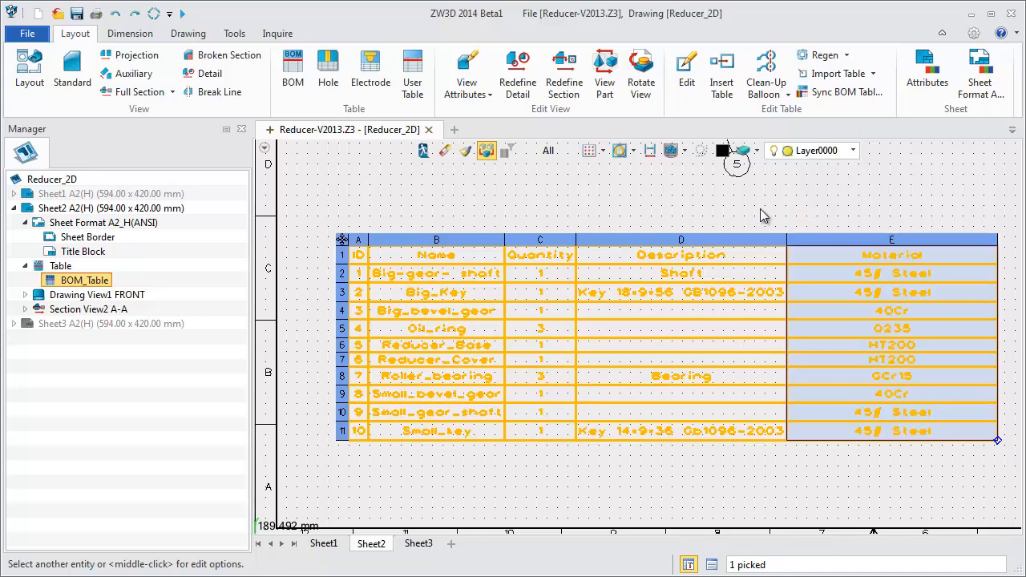
pyautogui.moveTo(994, 330)
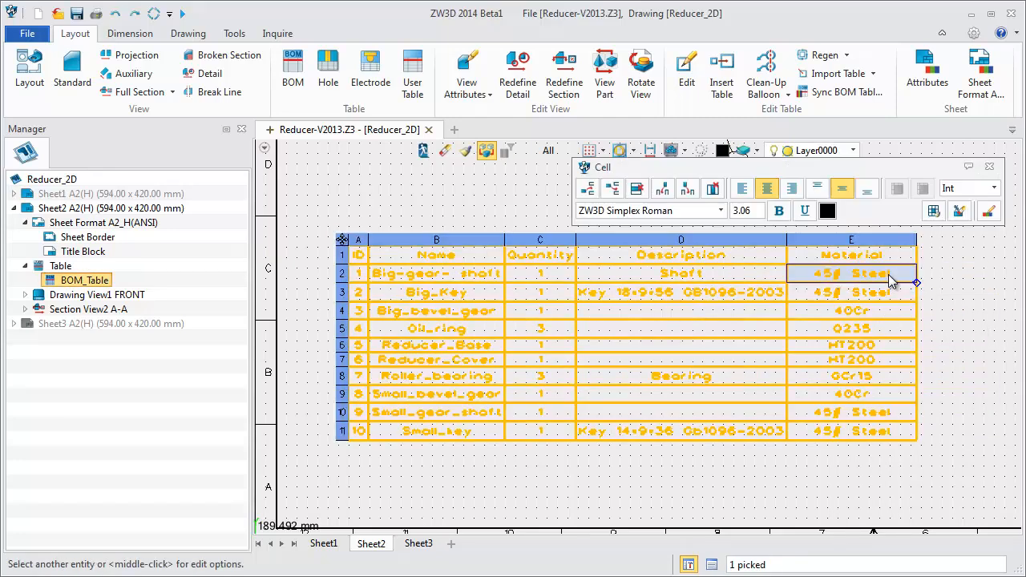
# Step: Set Big-gear- shaft's Material cell to 42Cr and switch to the Reducer assembly model
pyautogui.doubleClick(851, 274)
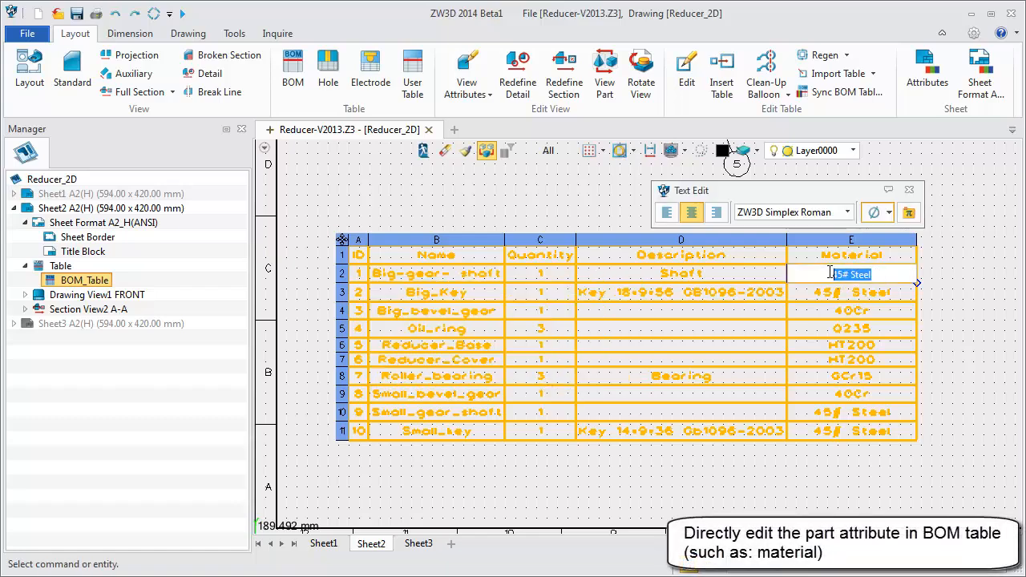
pyautogui.write('42Cr')
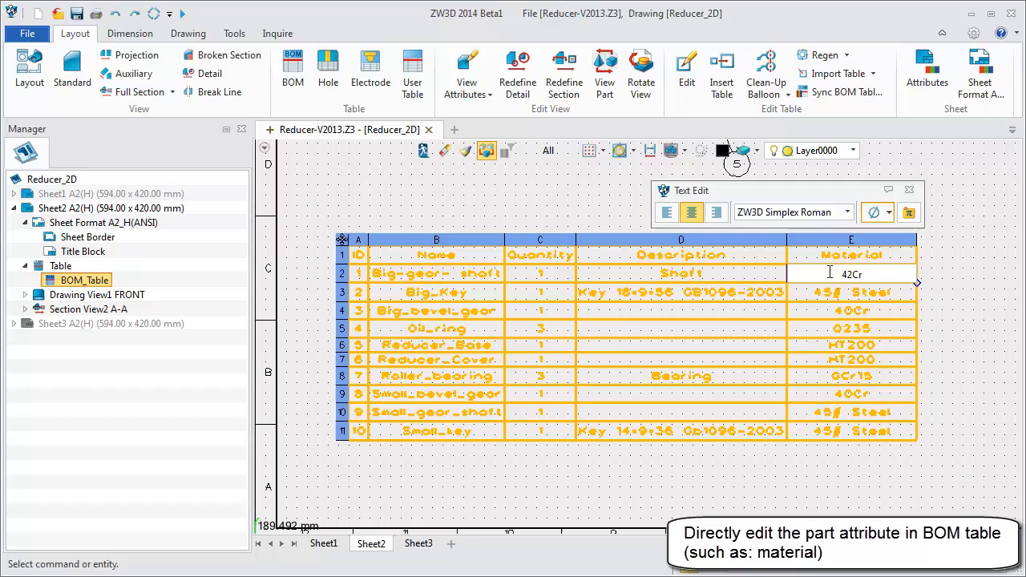
pyautogui.click(850, 292)
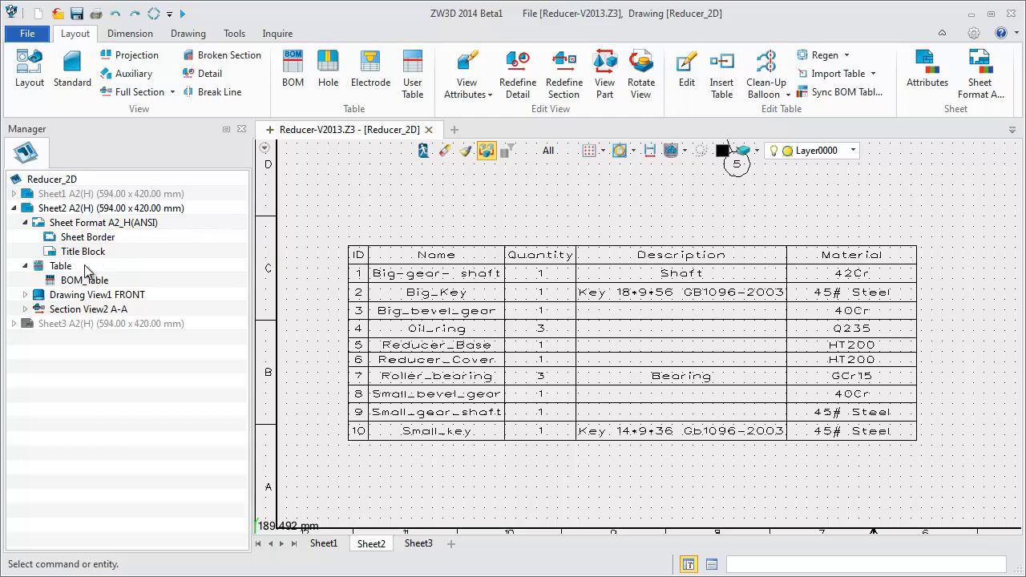
pyautogui.rightClick(84, 280)
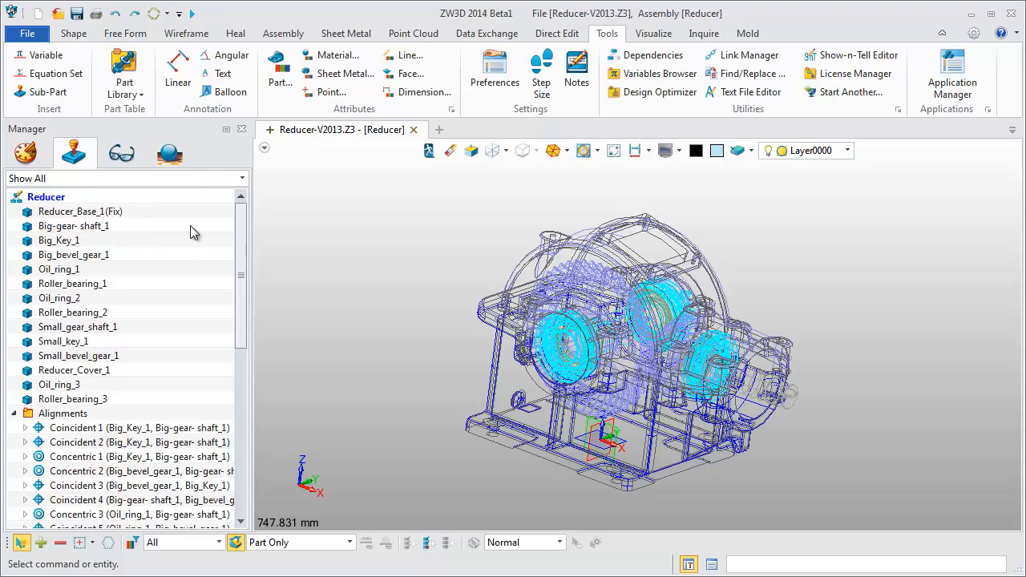
# Step: Check that Big-gear- shaft_1's part attributes show material 42Cr, then return without regenerating
pyautogui.click(73, 225)
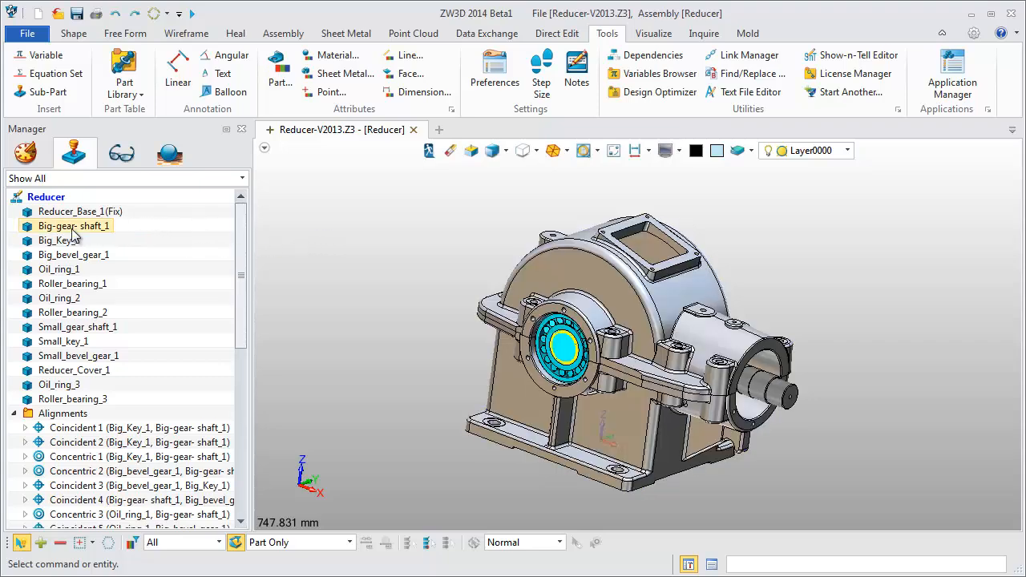
pyautogui.doubleClick(72, 226)
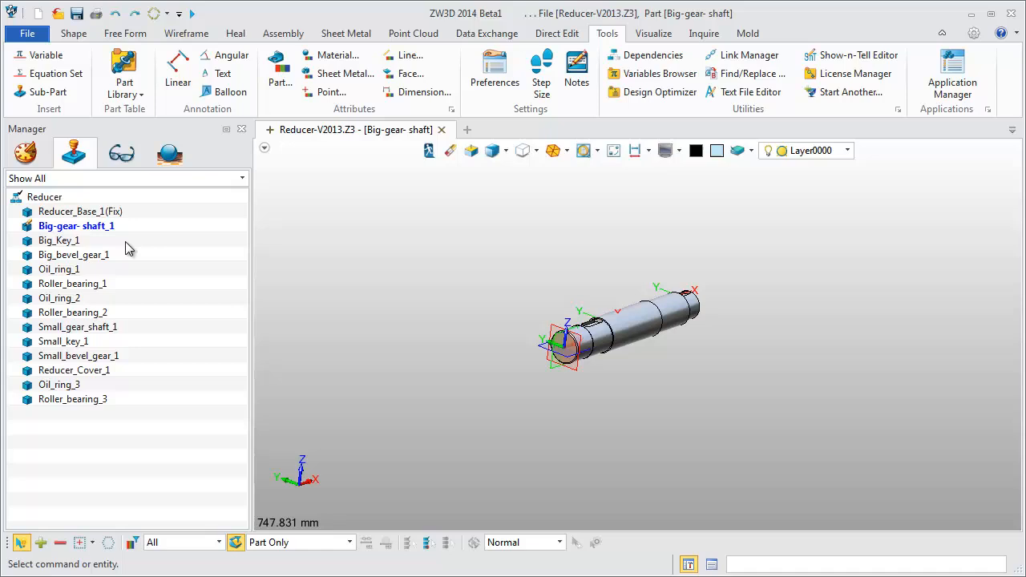
pyautogui.click(279, 72)
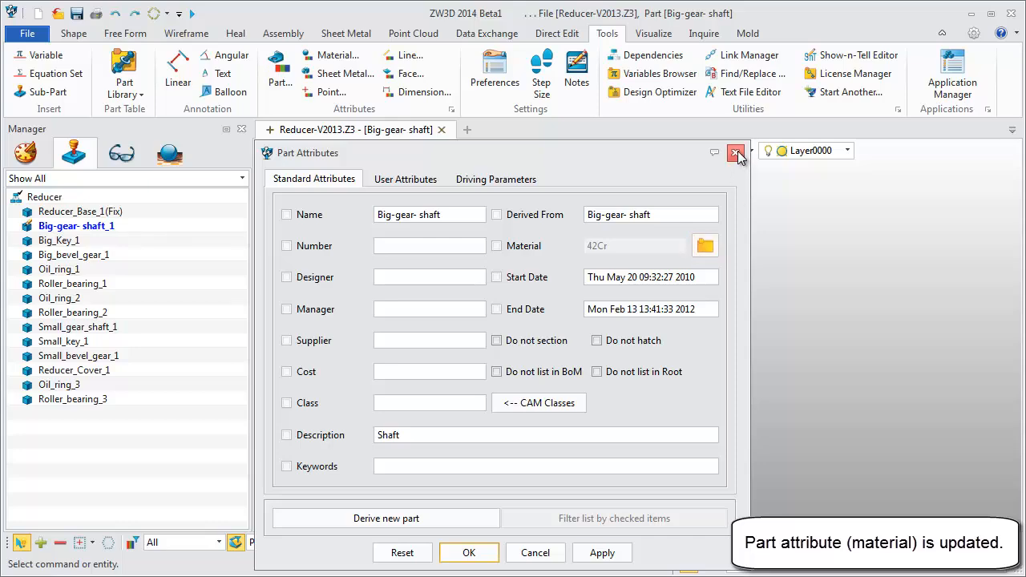
pyautogui.click(735, 153)
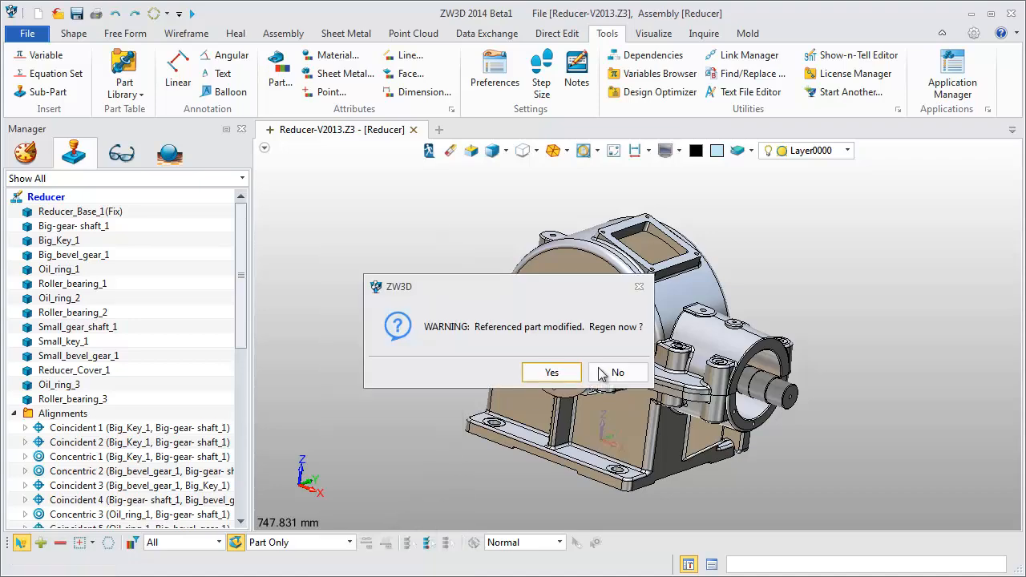
pyautogui.click(552, 372)
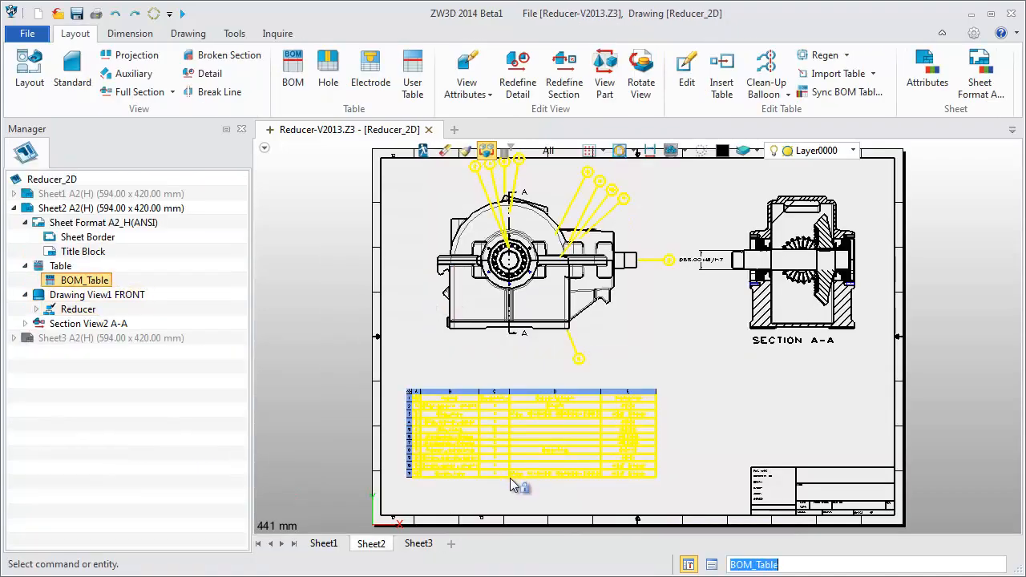